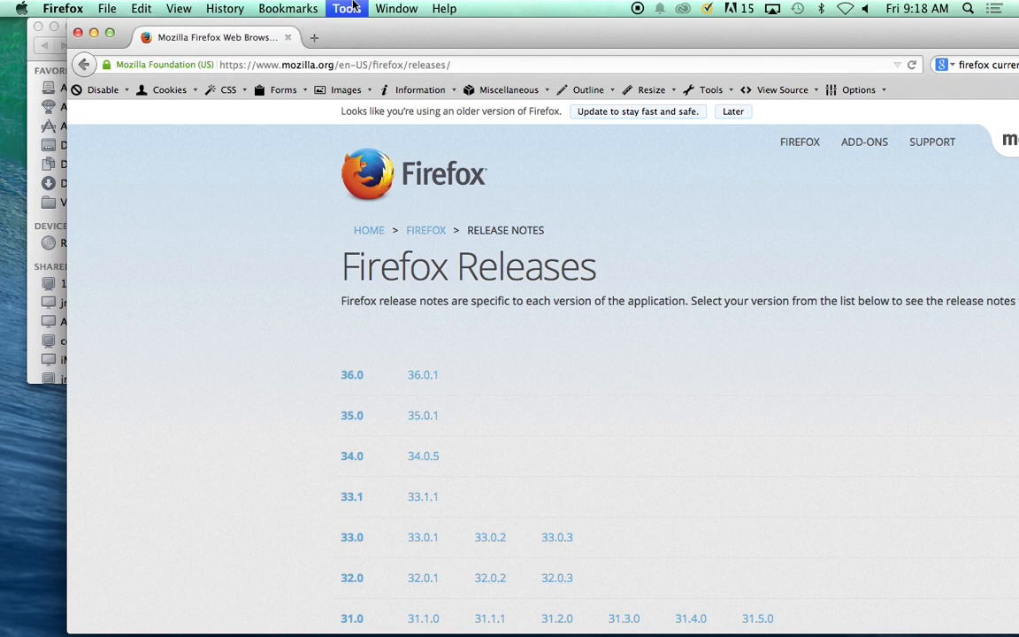
Open the Add-ons Manager from the Tools menu
left_click(354, 9)
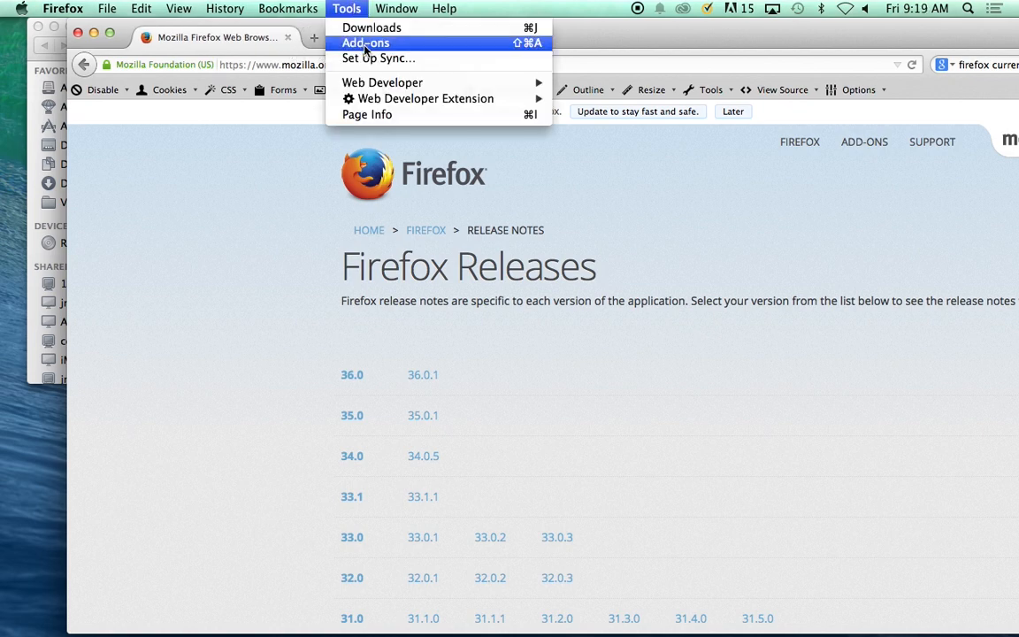
left_click(367, 42)
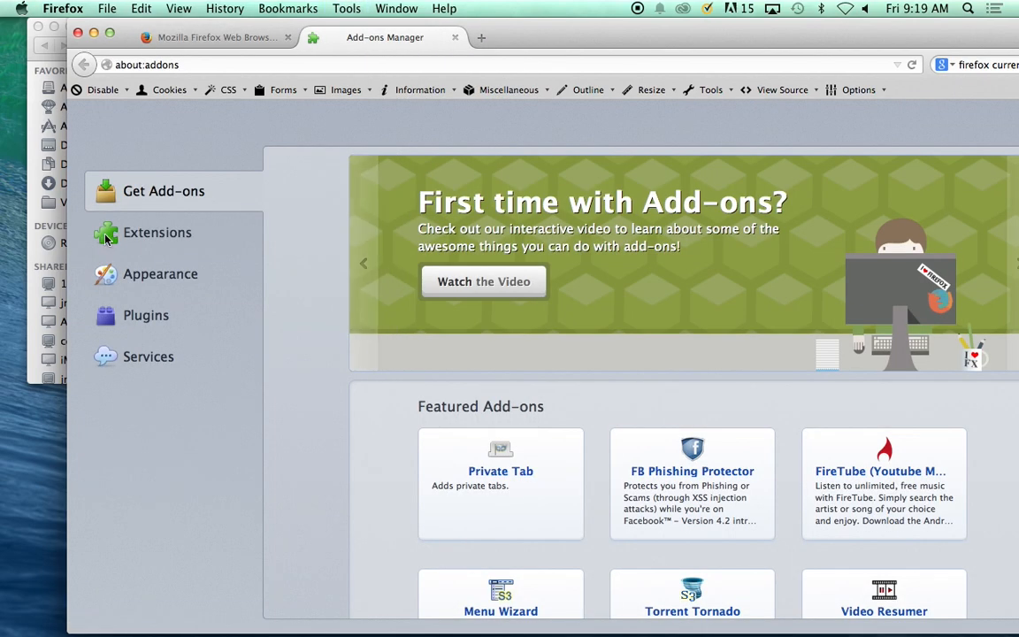
View the installed extensions list, then return to the Get Add-ons page
left_click(156, 232)
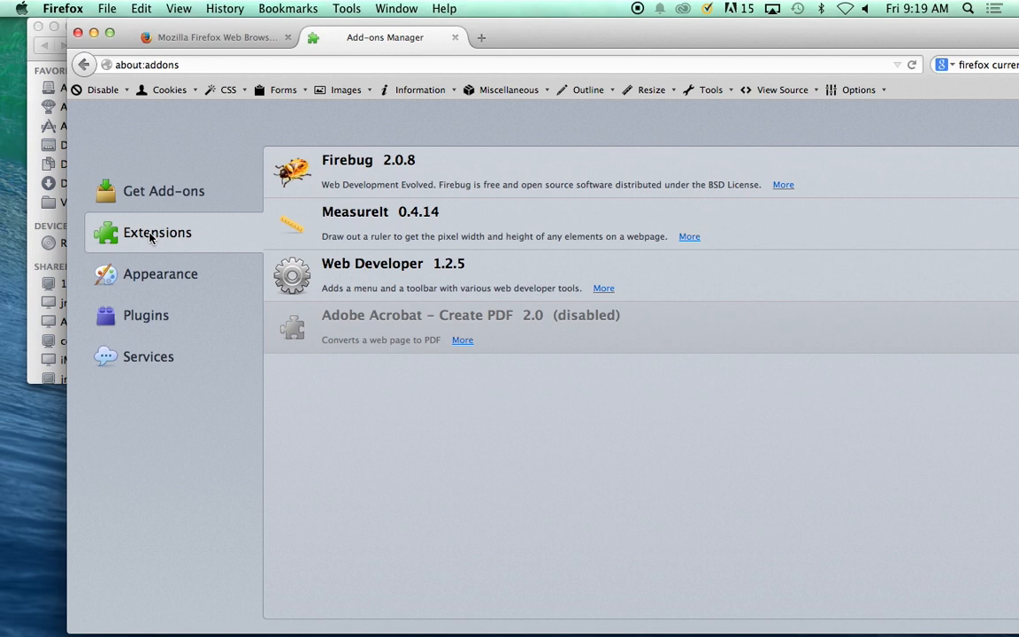
mouse_move(527, 282)
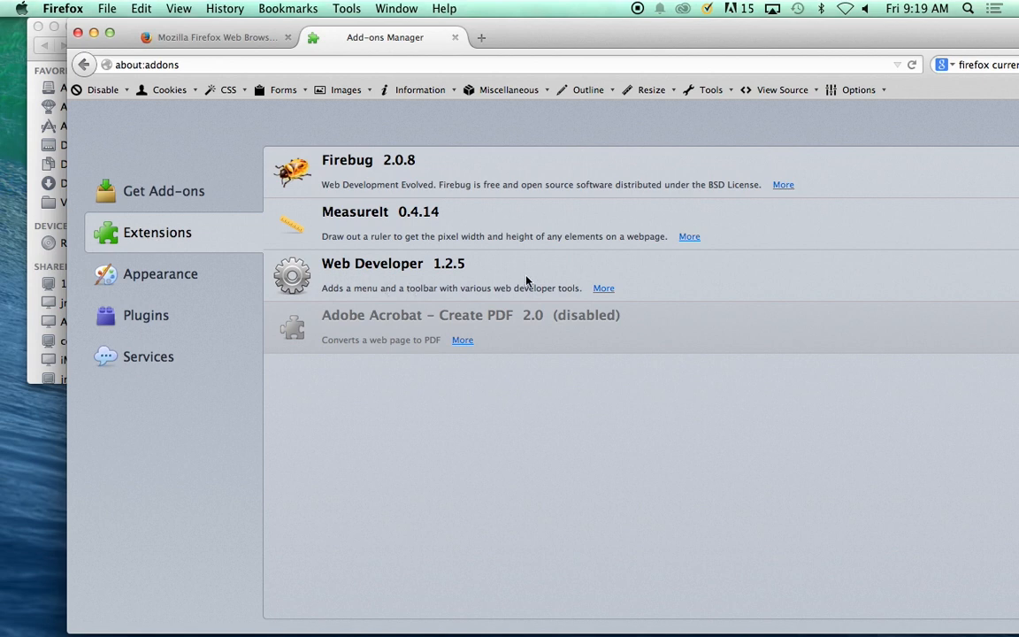
mouse_move(538, 272)
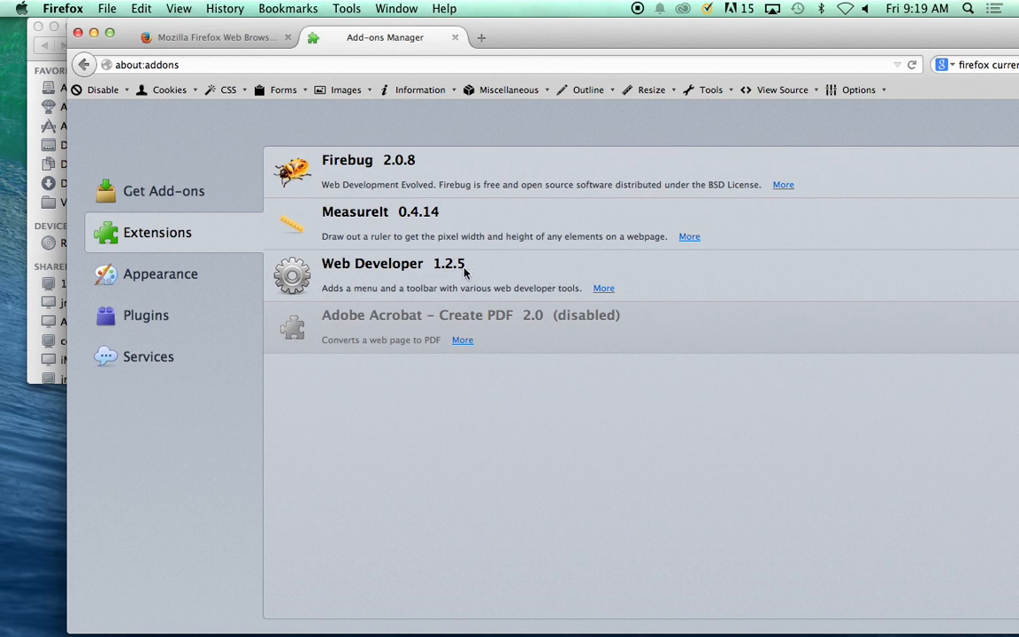
mouse_move(396, 175)
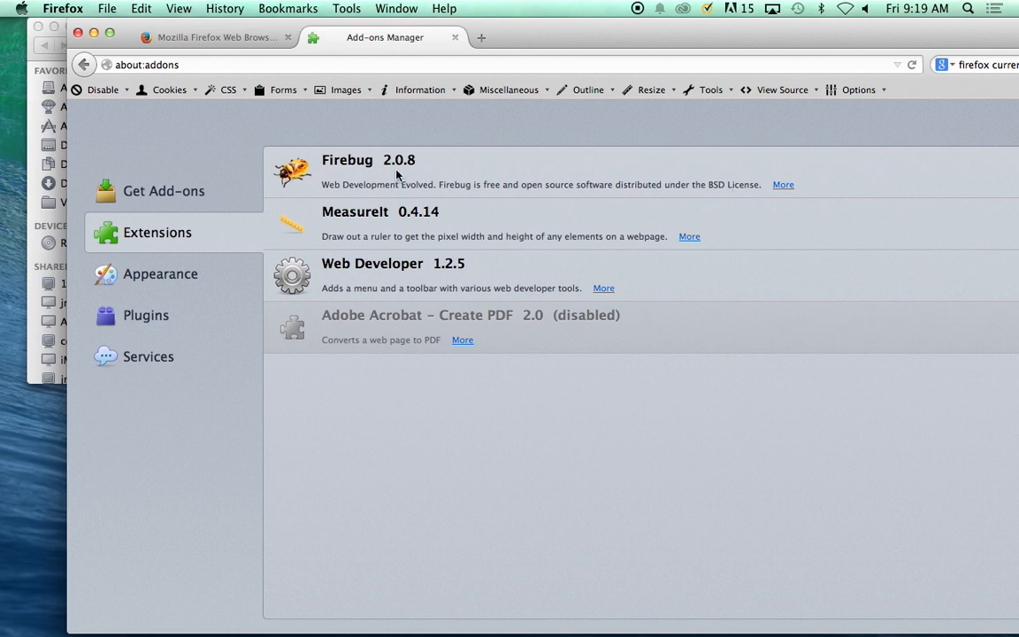
left_click(163, 191)
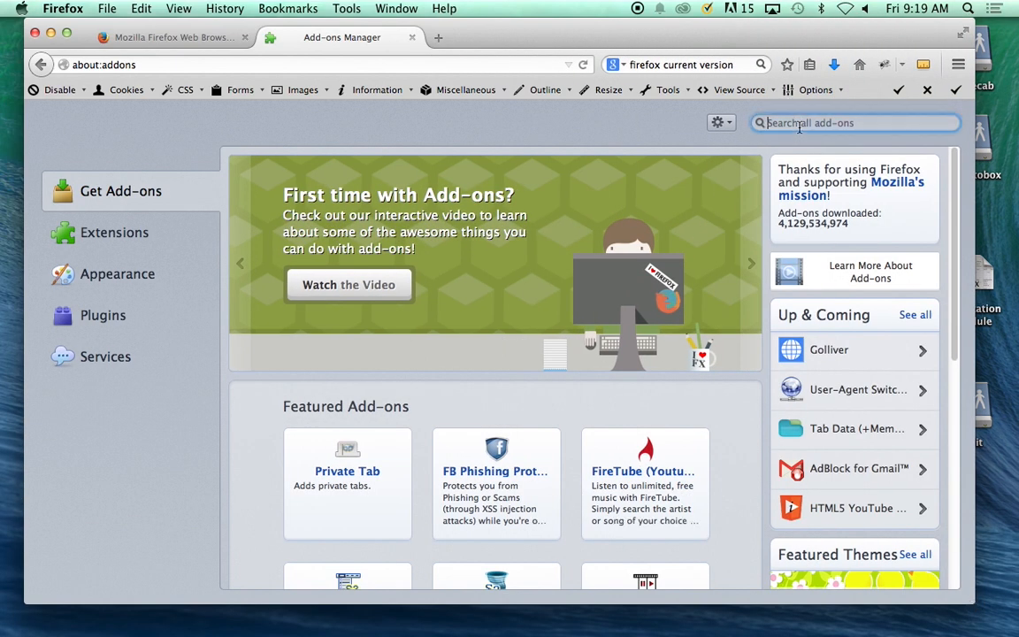
Search the add-ons for 'web developer'
type("web developer")
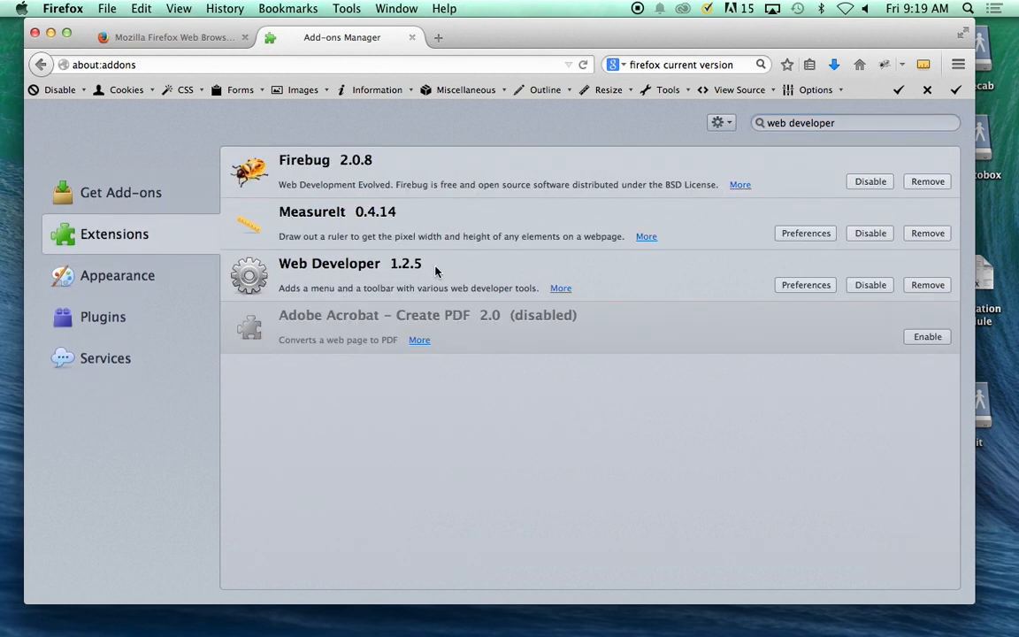
mouse_move(695, 279)
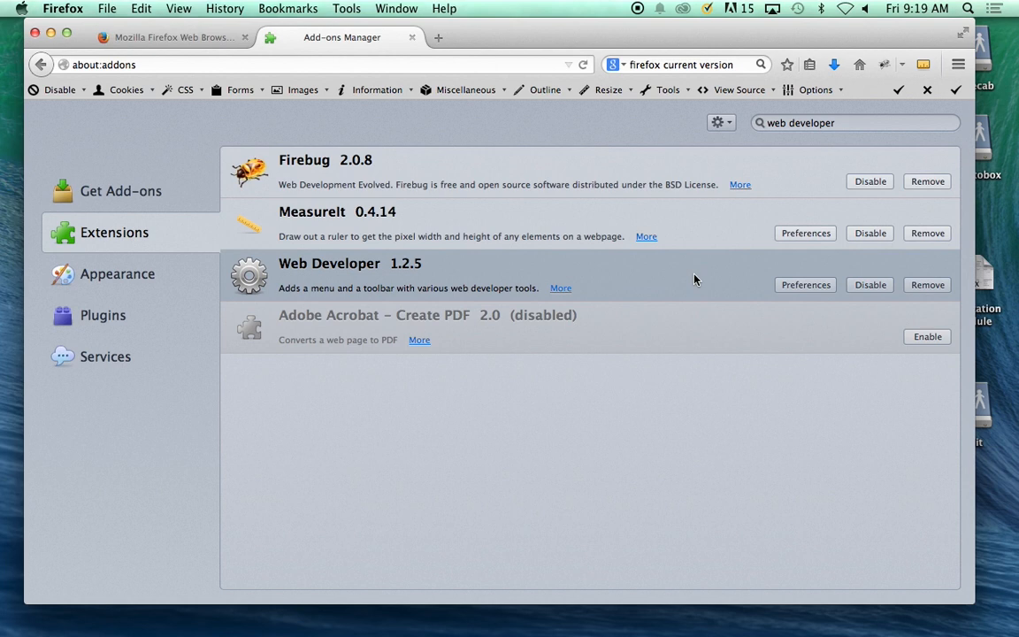
mouse_move(701, 230)
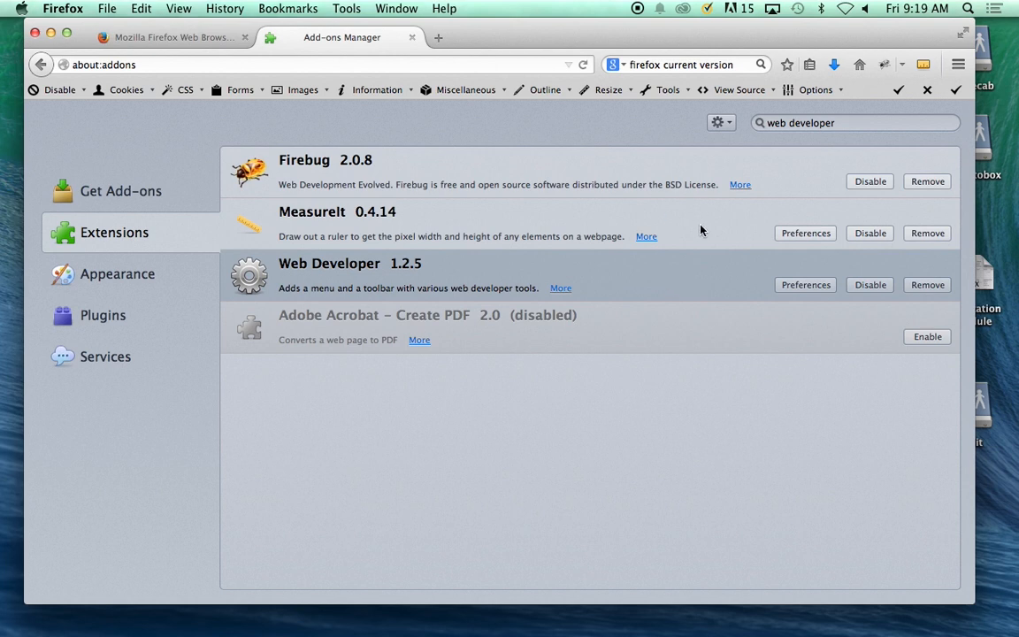
mouse_move(658, 117)
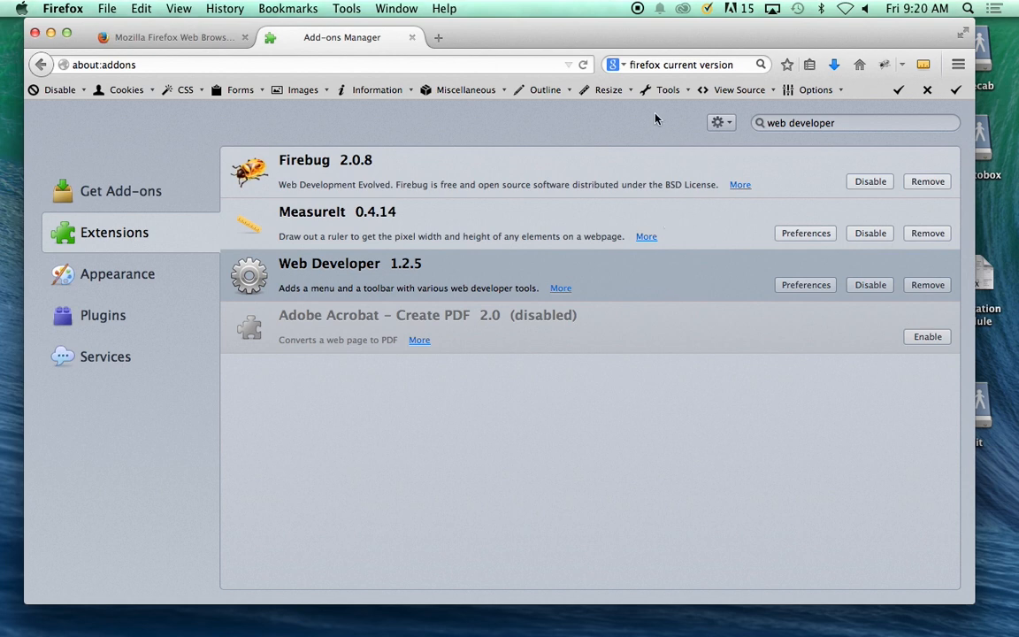
mouse_move(770, 99)
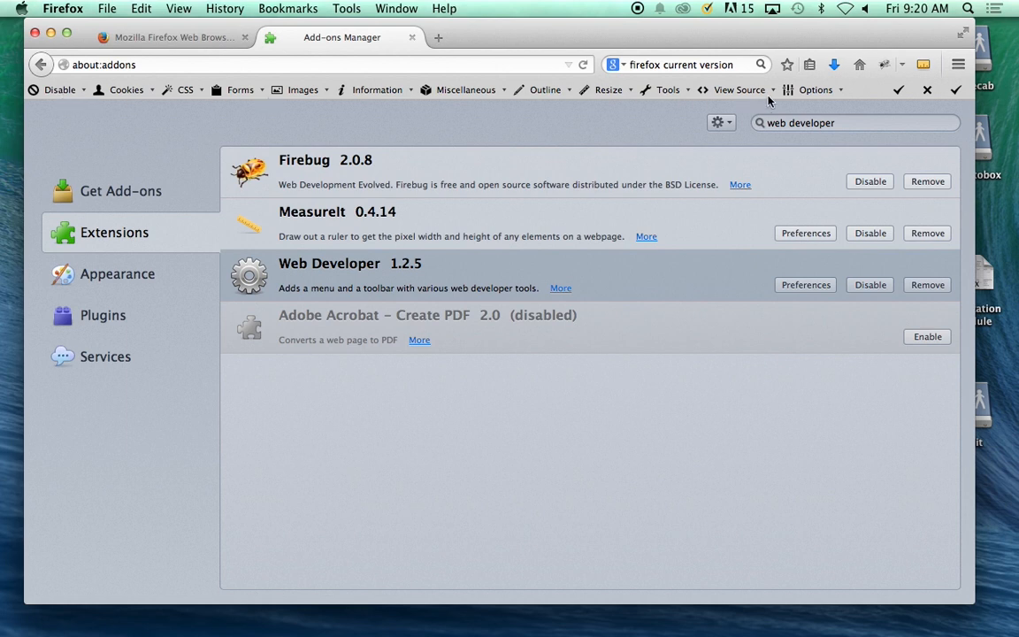
mouse_move(738, 89)
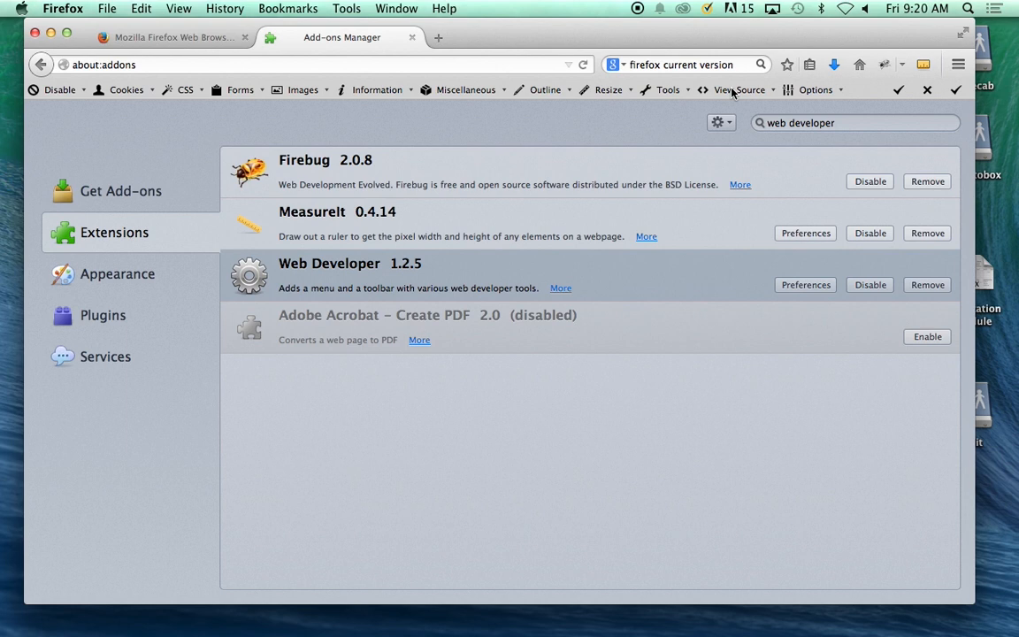
mouse_move(530, 154)
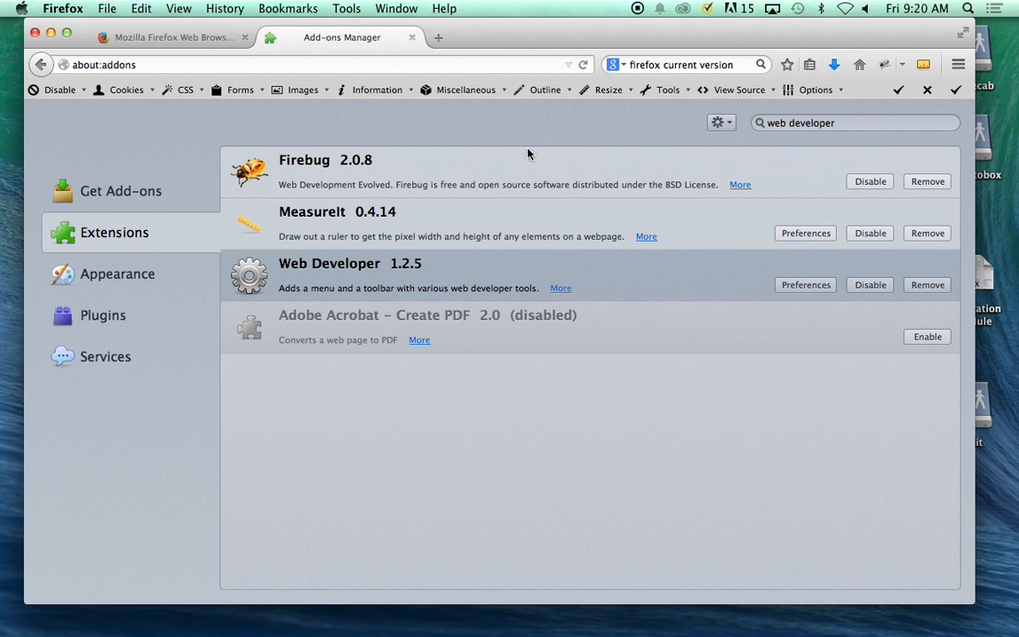
mouse_move(304, 184)
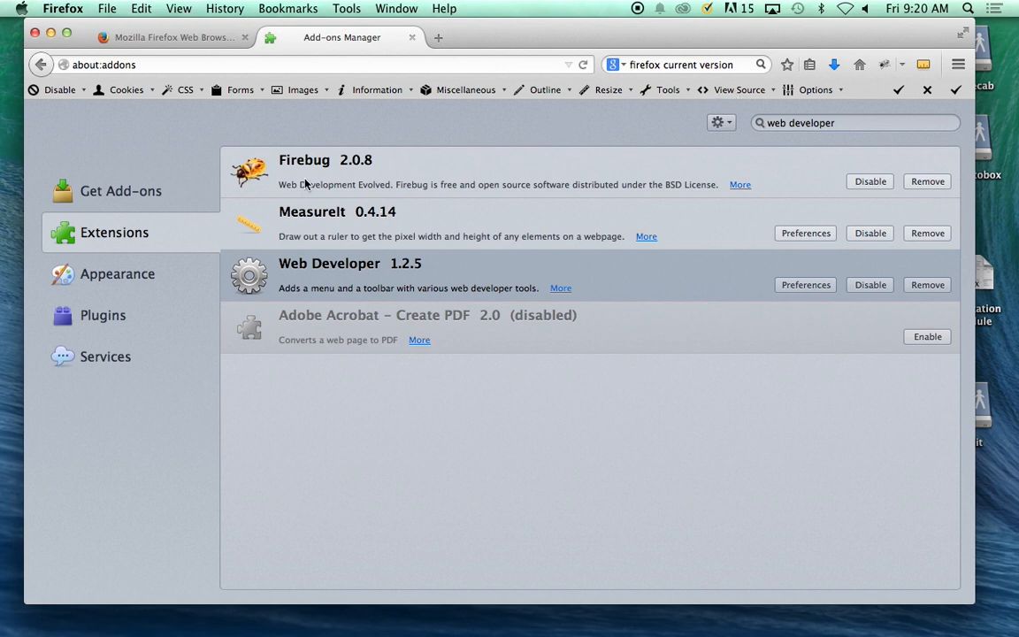
mouse_move(308, 177)
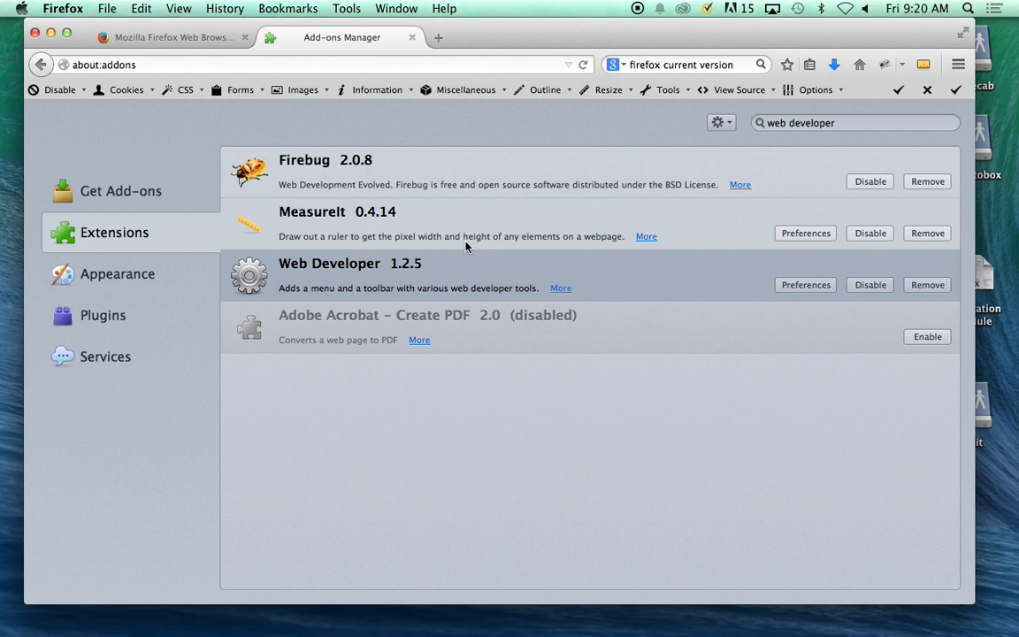
mouse_move(308, 225)
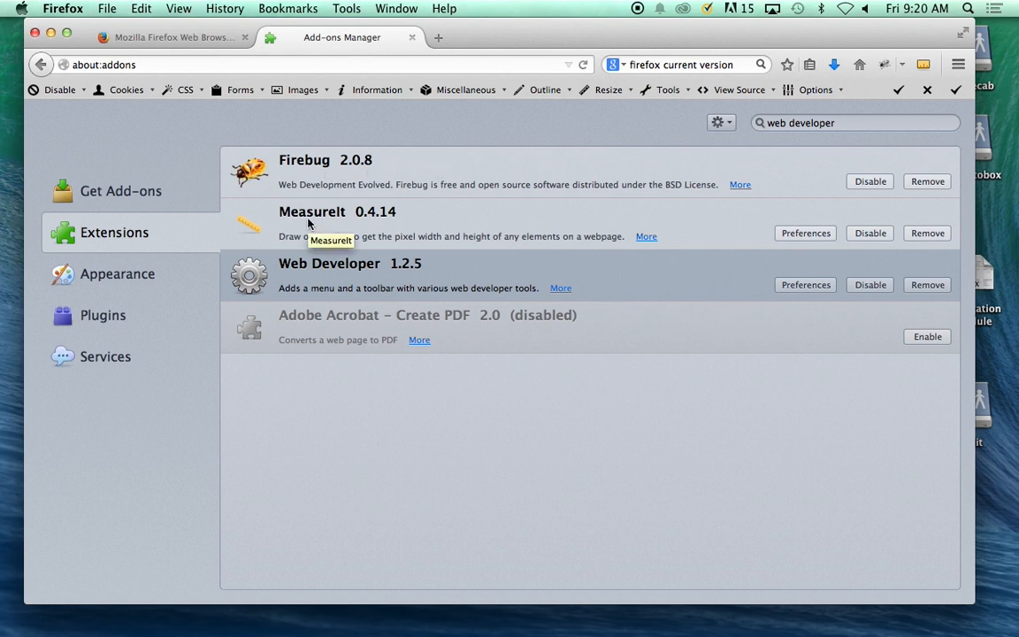
mouse_move(482, 208)
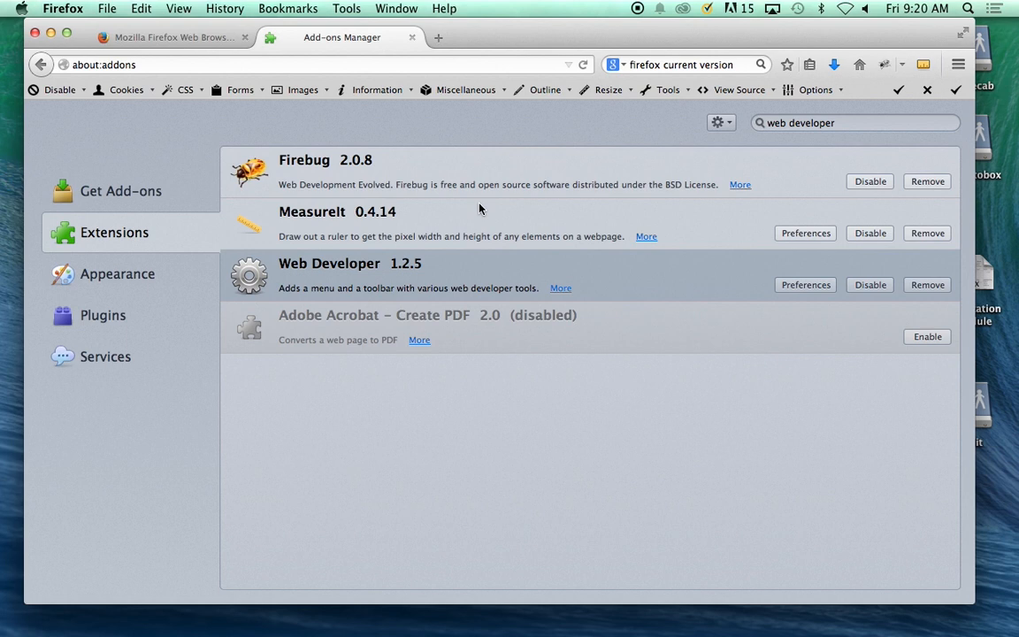
mouse_move(428, 276)
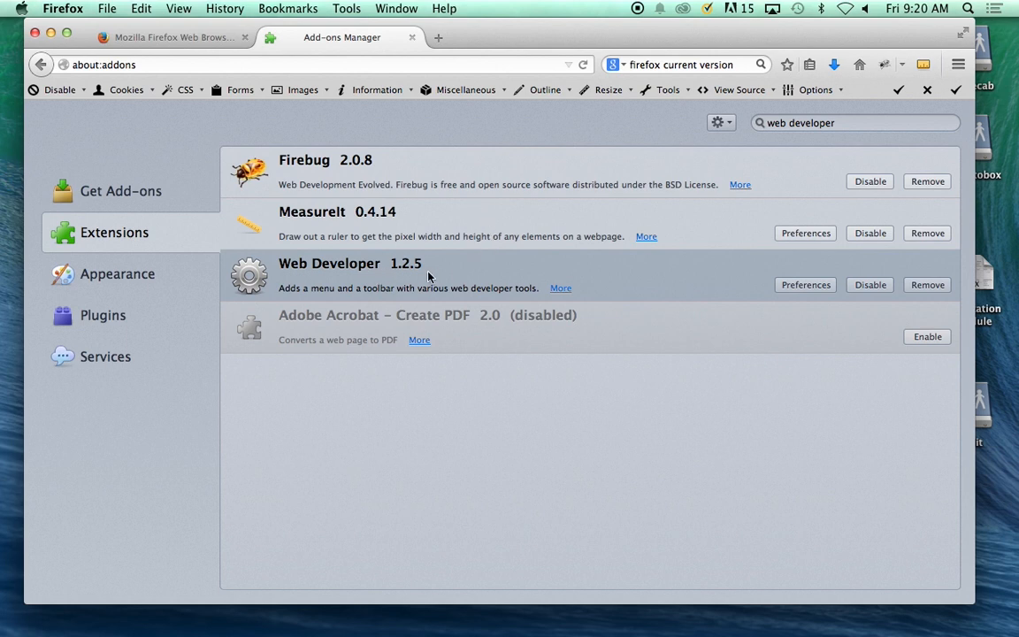